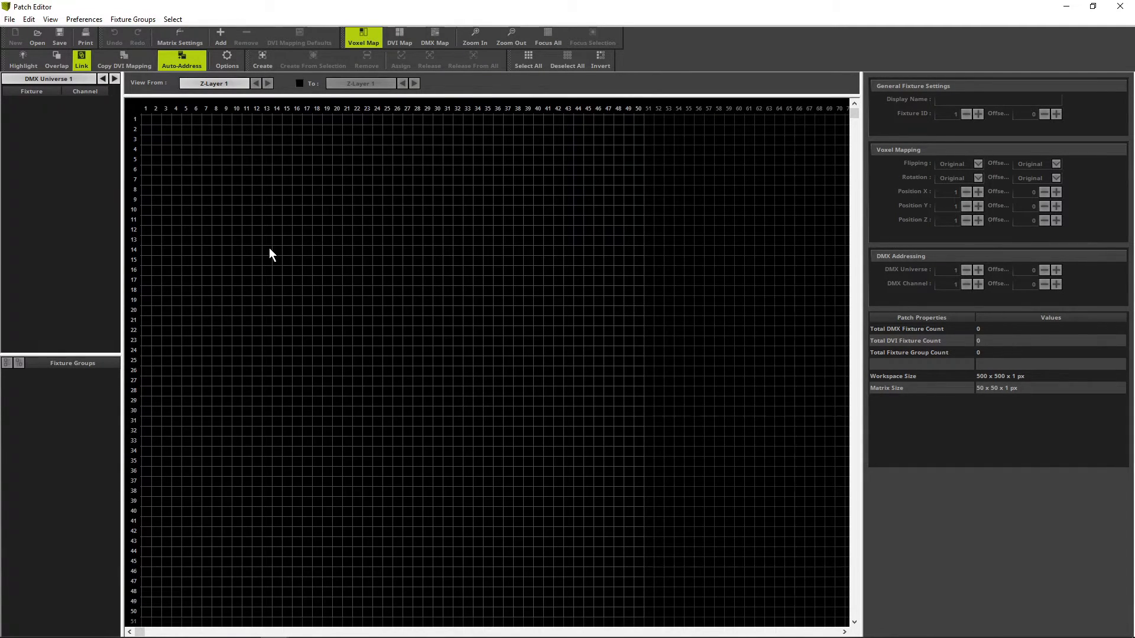
mouse_move(6, 28)
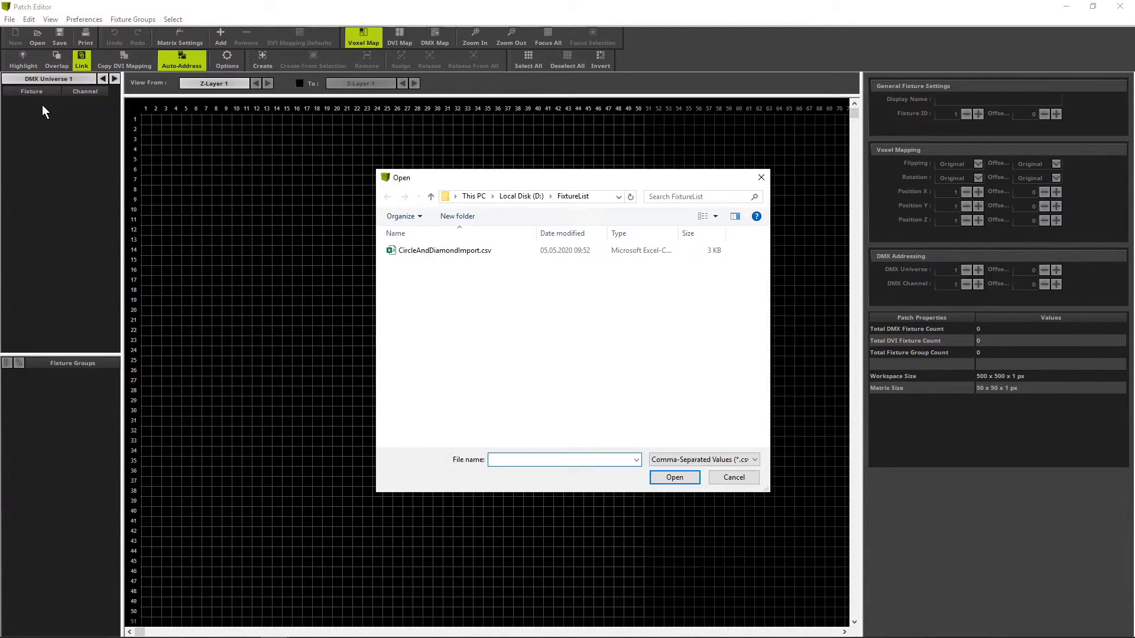
mouse_move(341, 234)
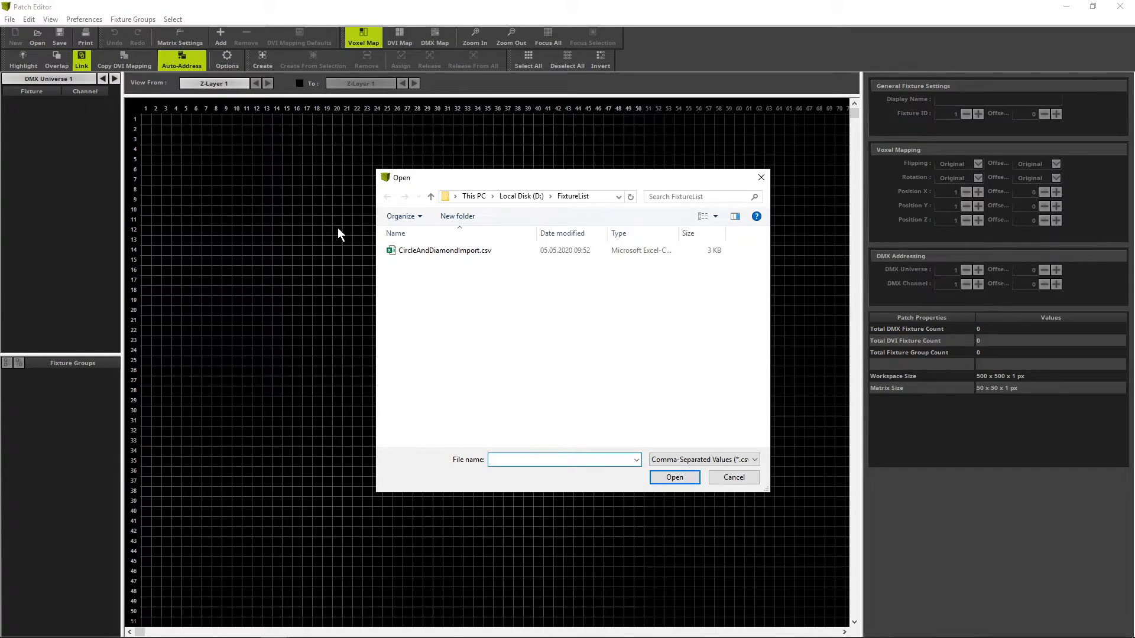
Select CircleAndDiamondImport.csv from D:\FixtureList and open it for import
left_click(445, 250)
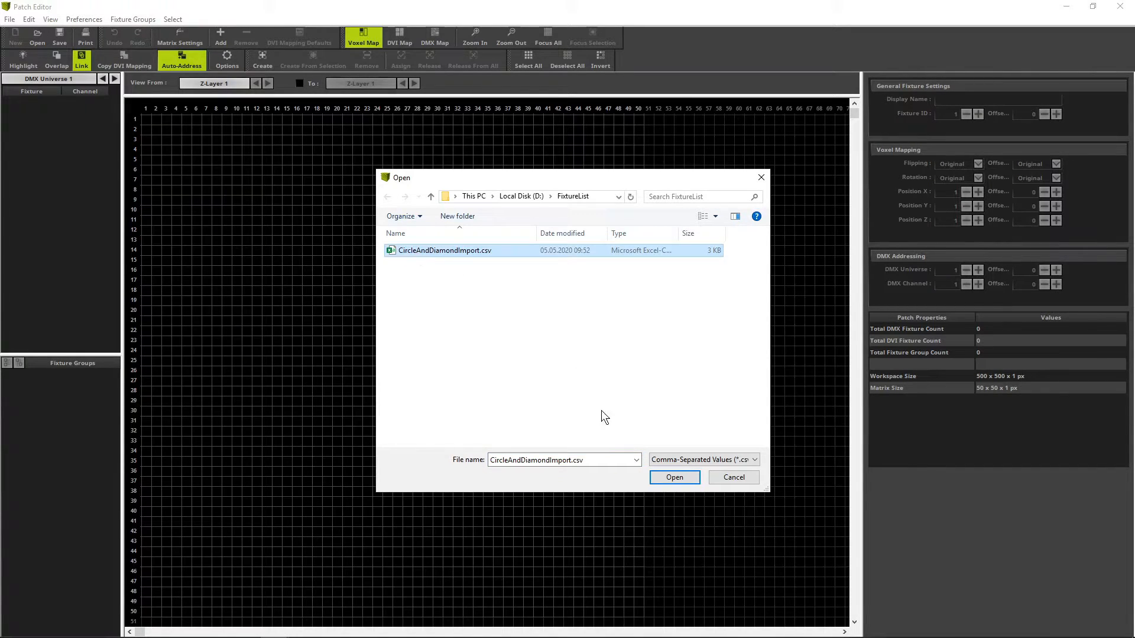
left_click(672, 477)
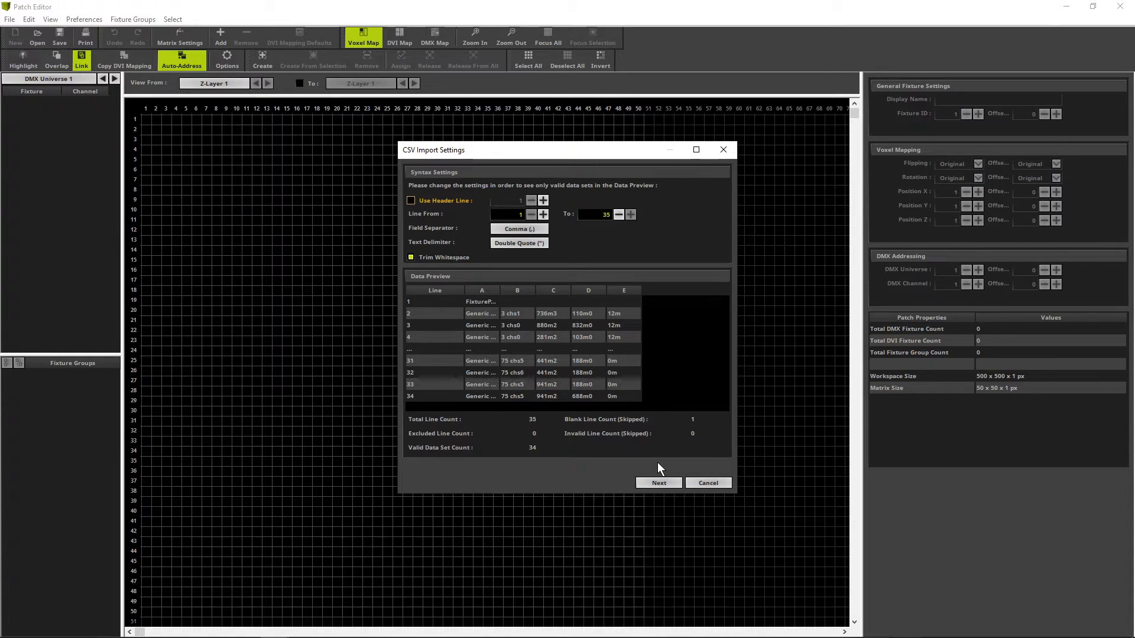
mouse_move(471, 293)
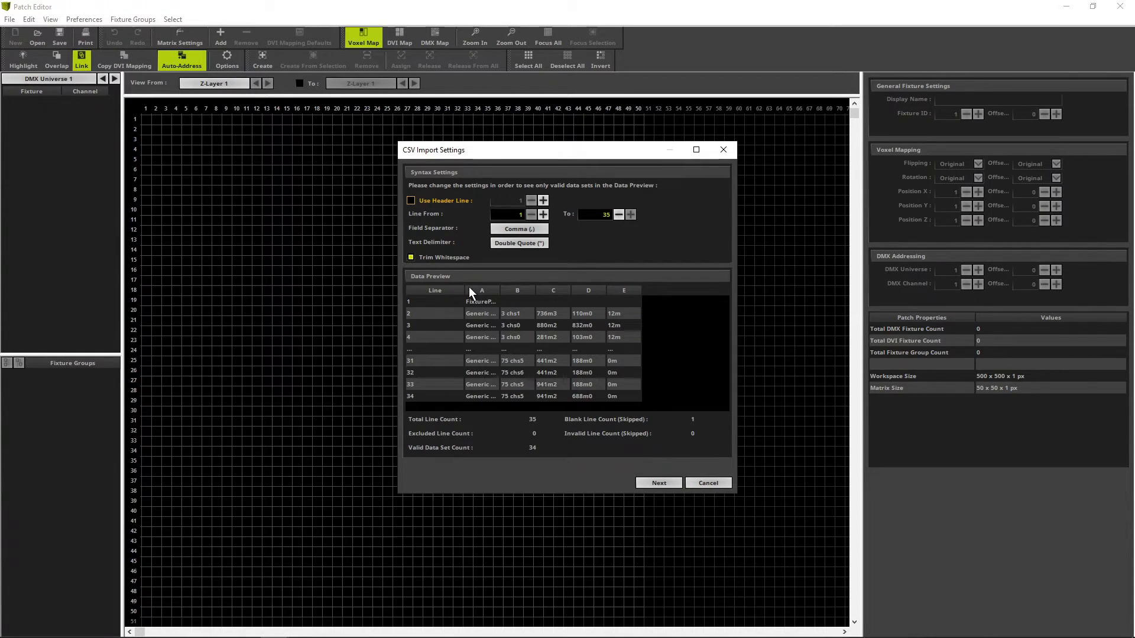
Enable Use Header Line and set the field separator to Tabulator, giving 33 valid data sets
left_click(410, 201)
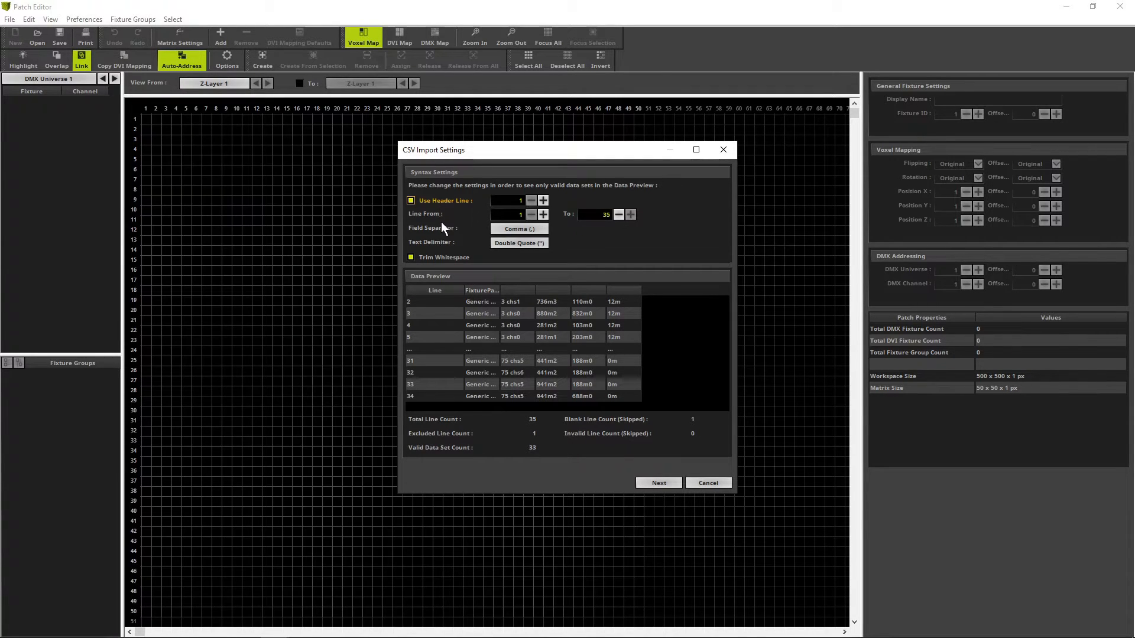
left_click(518, 229)
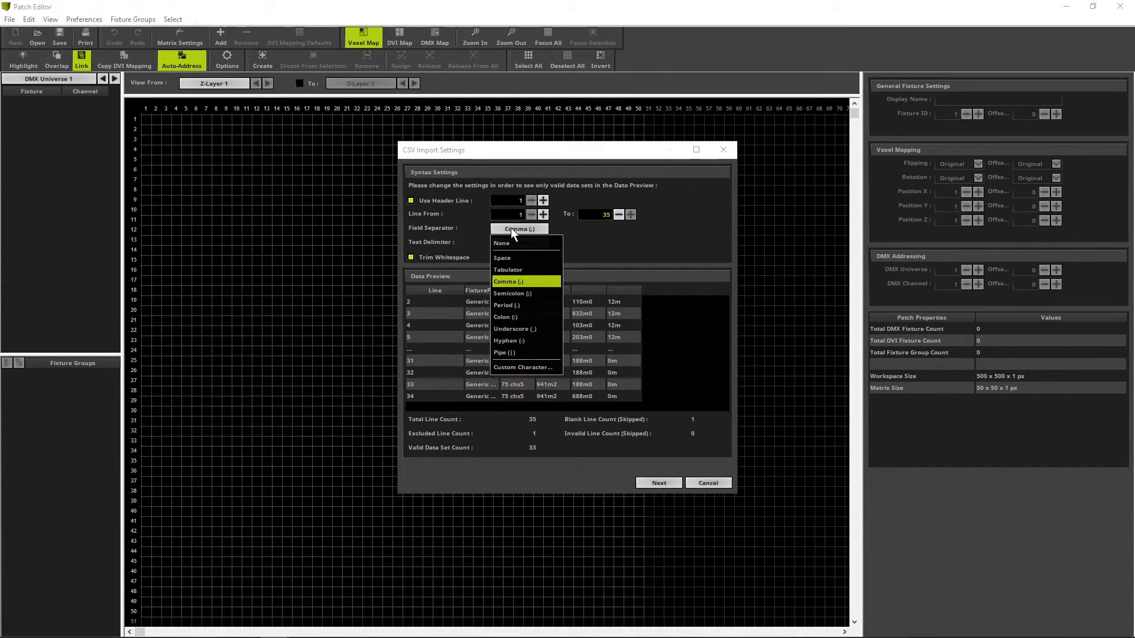
left_click(507, 270)
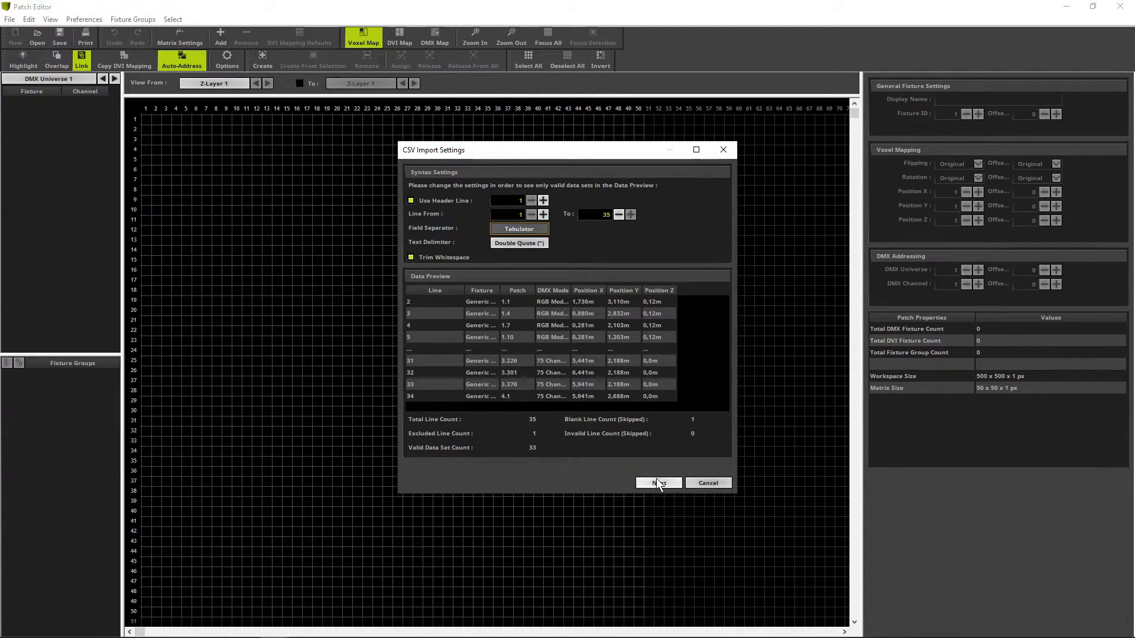
left_click(657, 483)
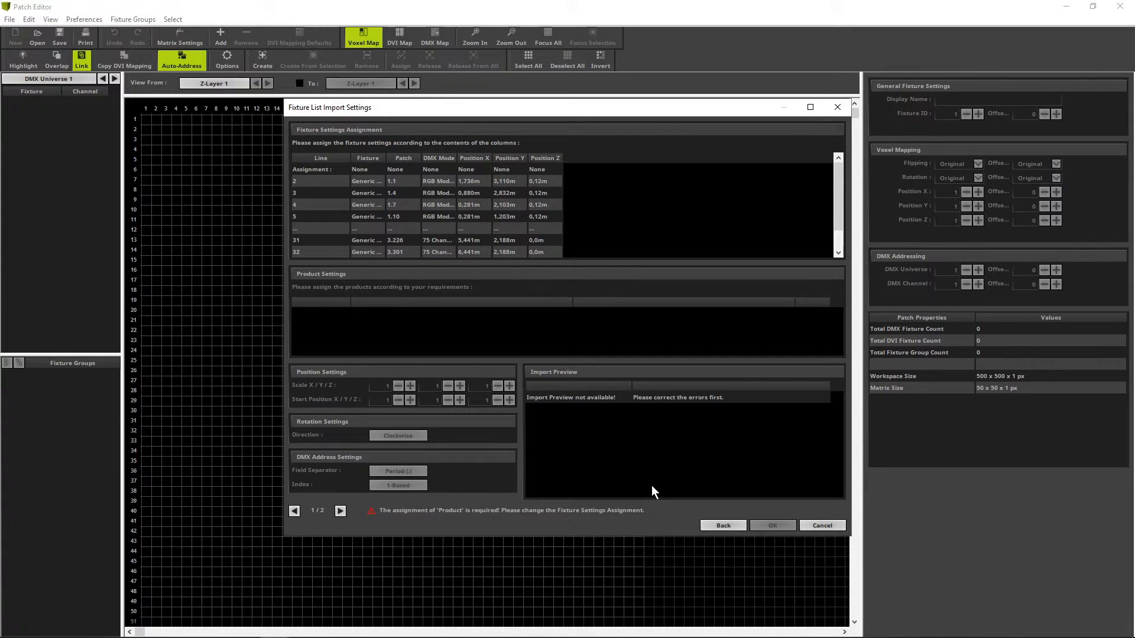
mouse_move(406, 209)
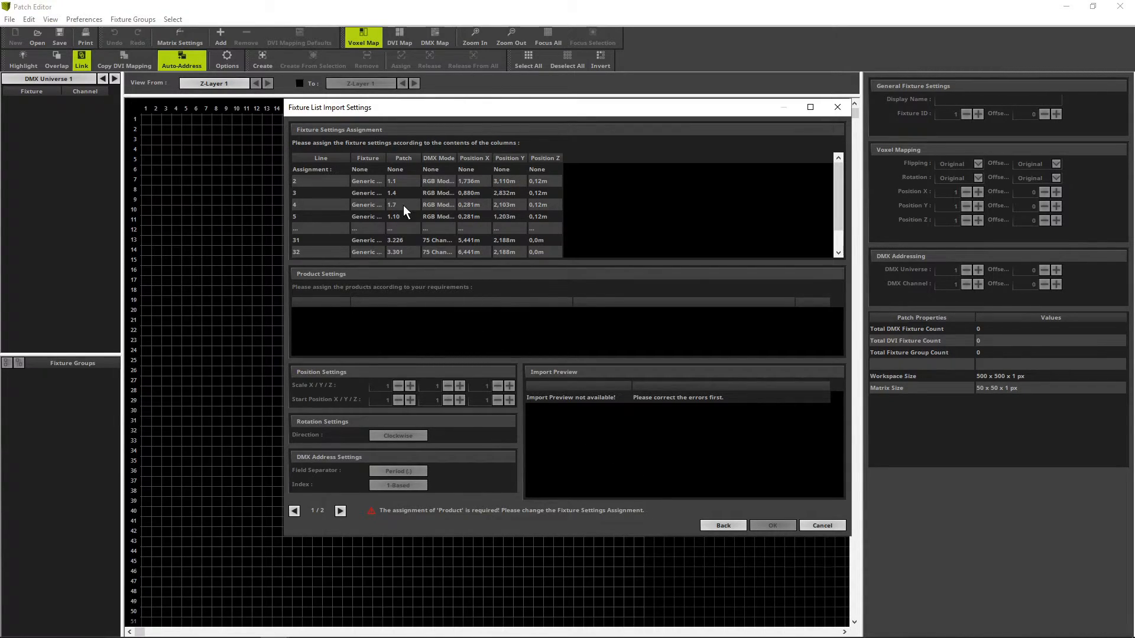
Assign Fixture to Product, Patch to DMX Address, and Position X/Y columns to X/Y positions
left_click(367, 170)
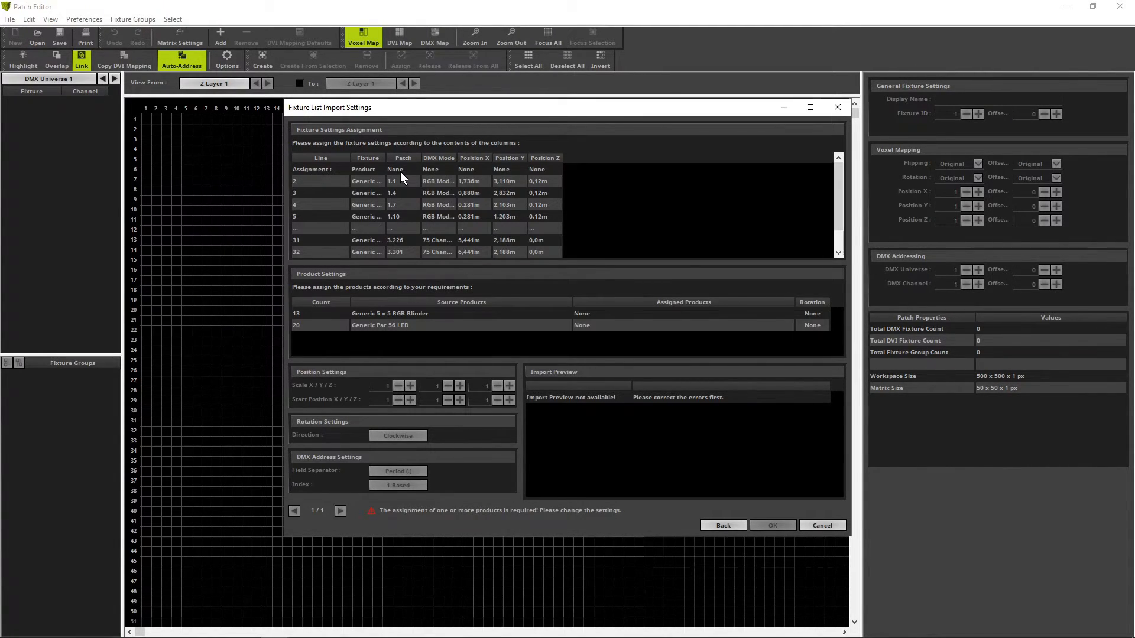
left_click(403, 168)
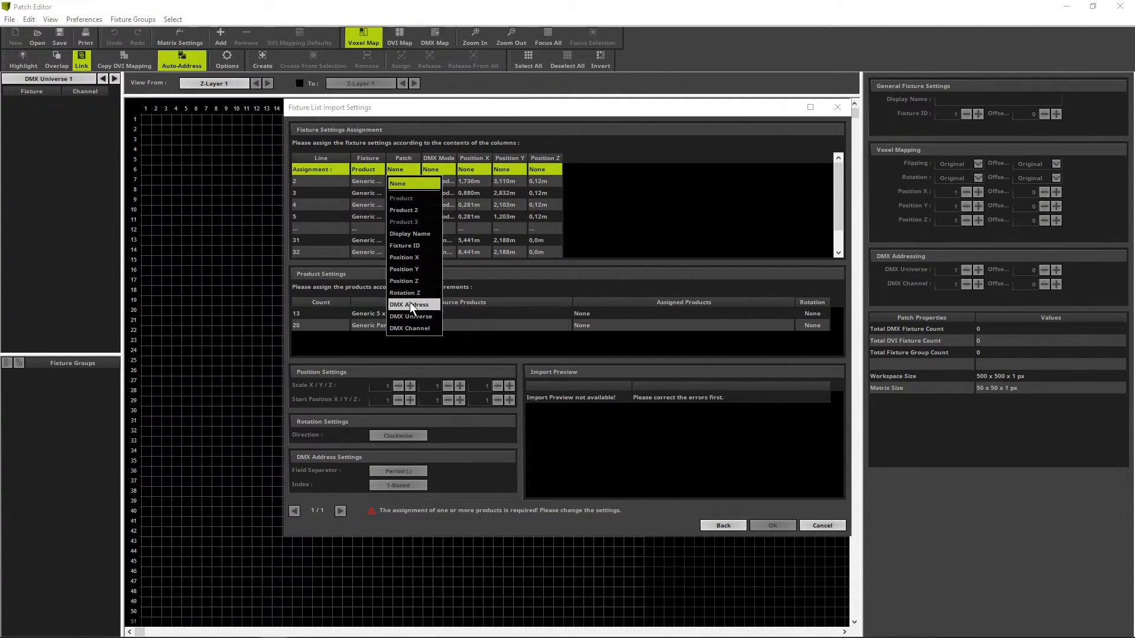
left_click(410, 305)
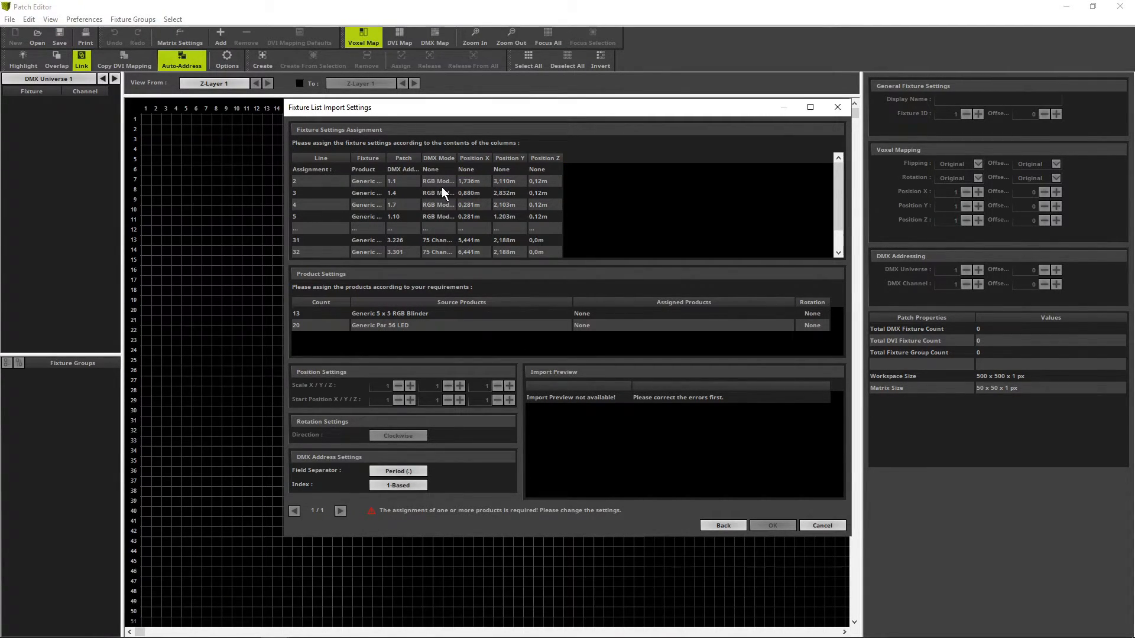
mouse_move(483, 171)
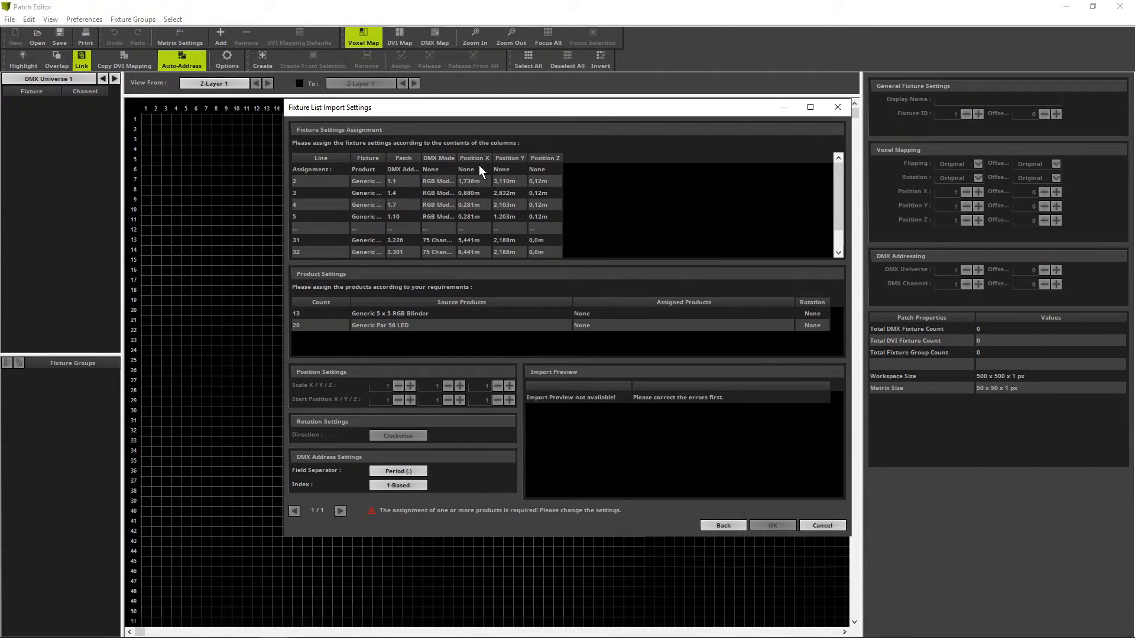
left_click(474, 170)
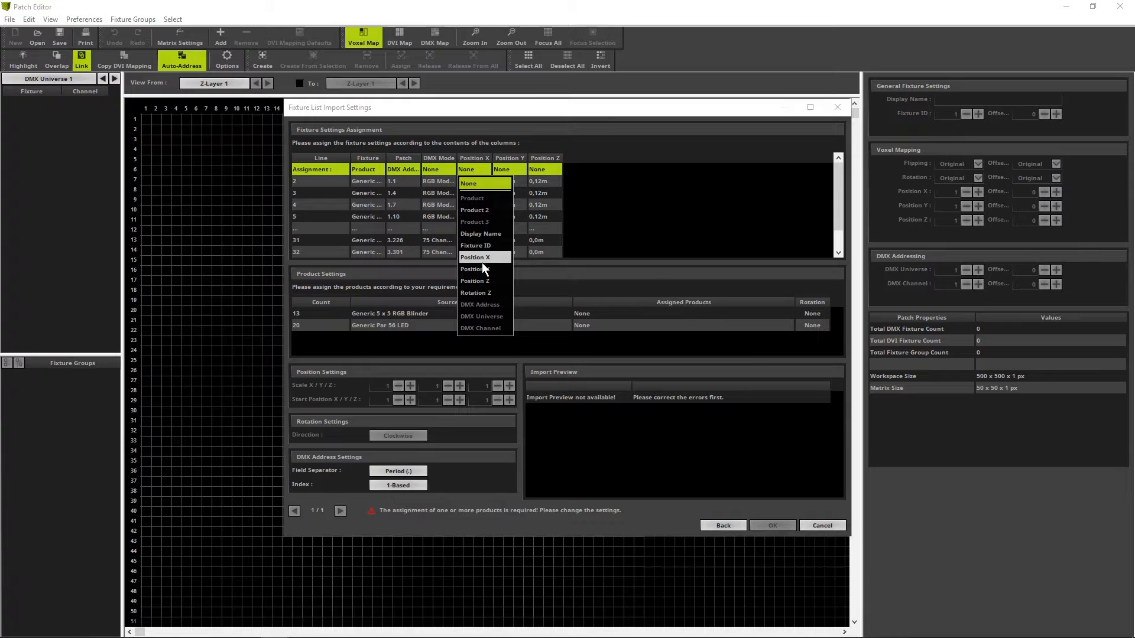
left_click(475, 258)
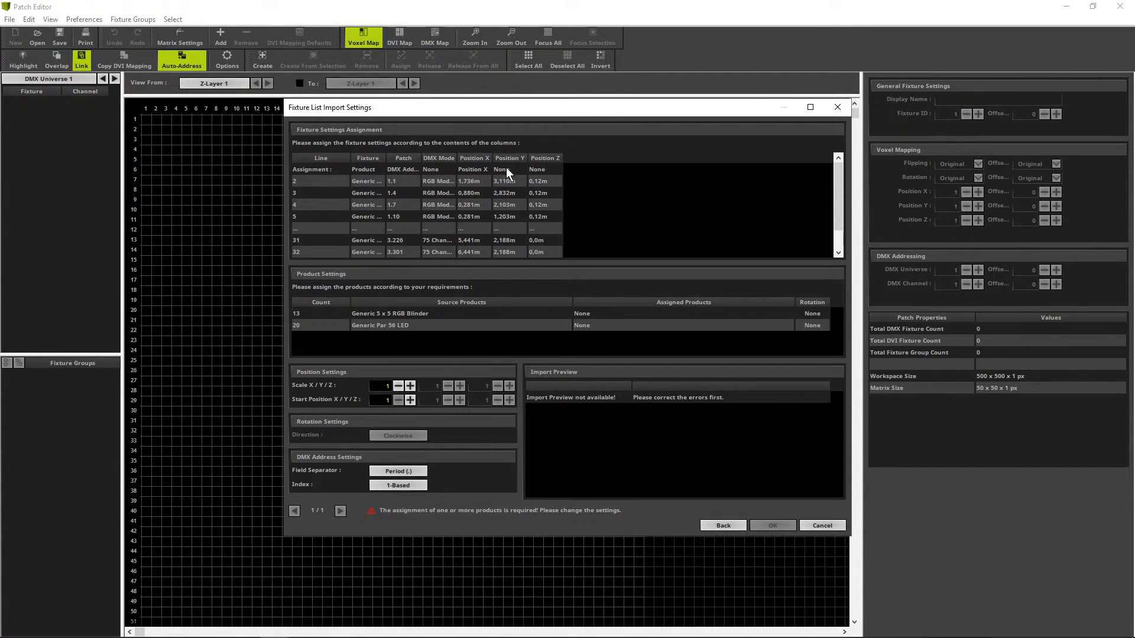
left_click(500, 169)
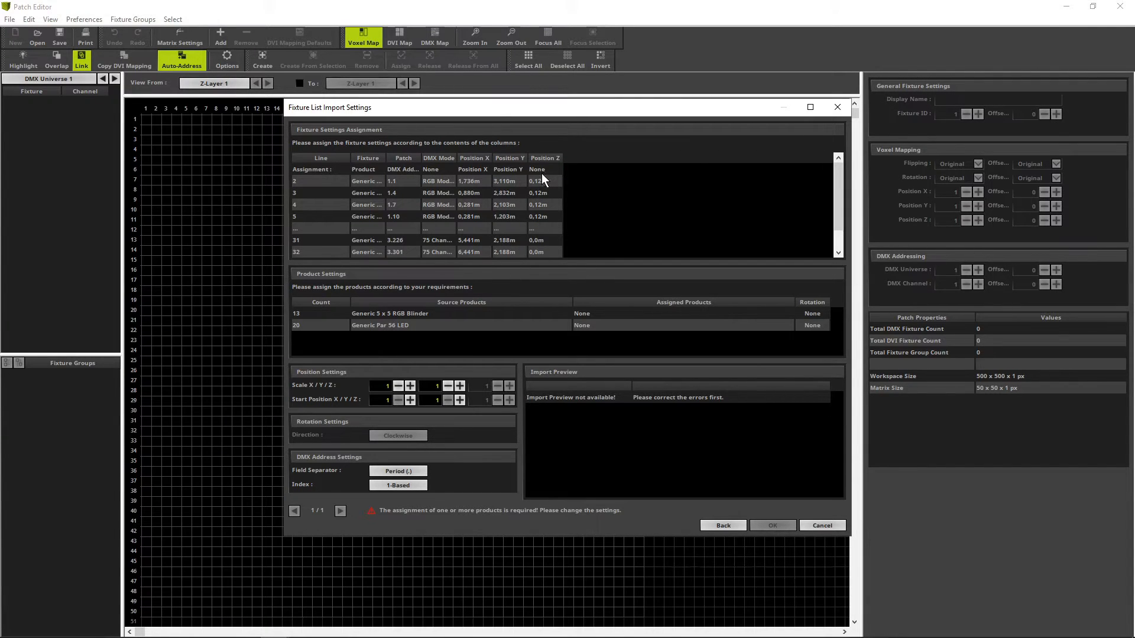
left_click(542, 170)
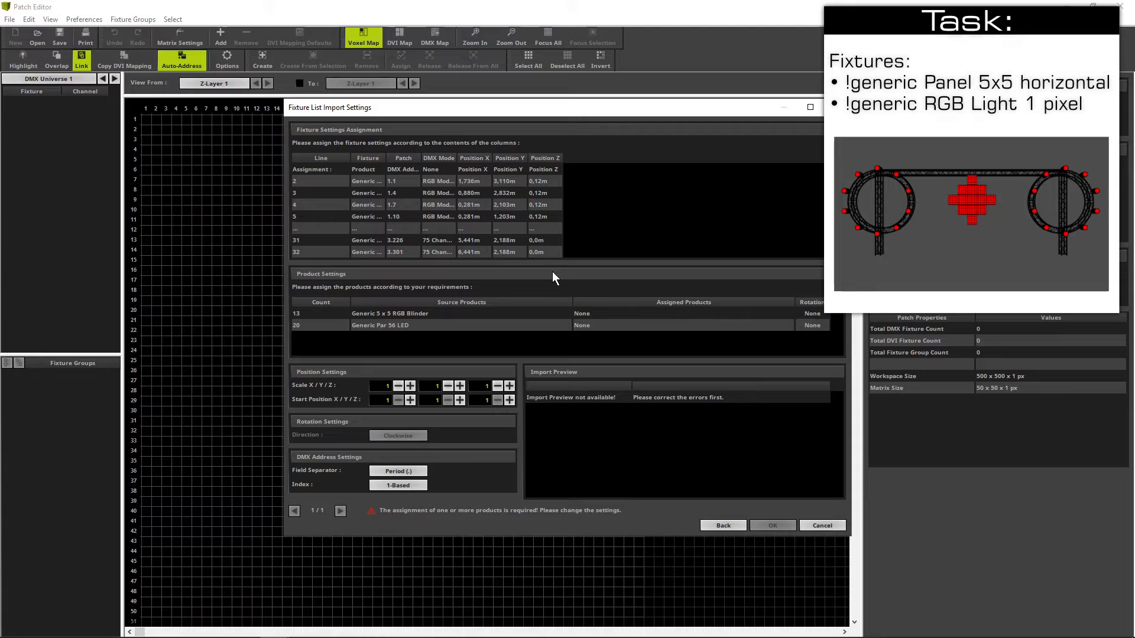
mouse_move(561, 281)
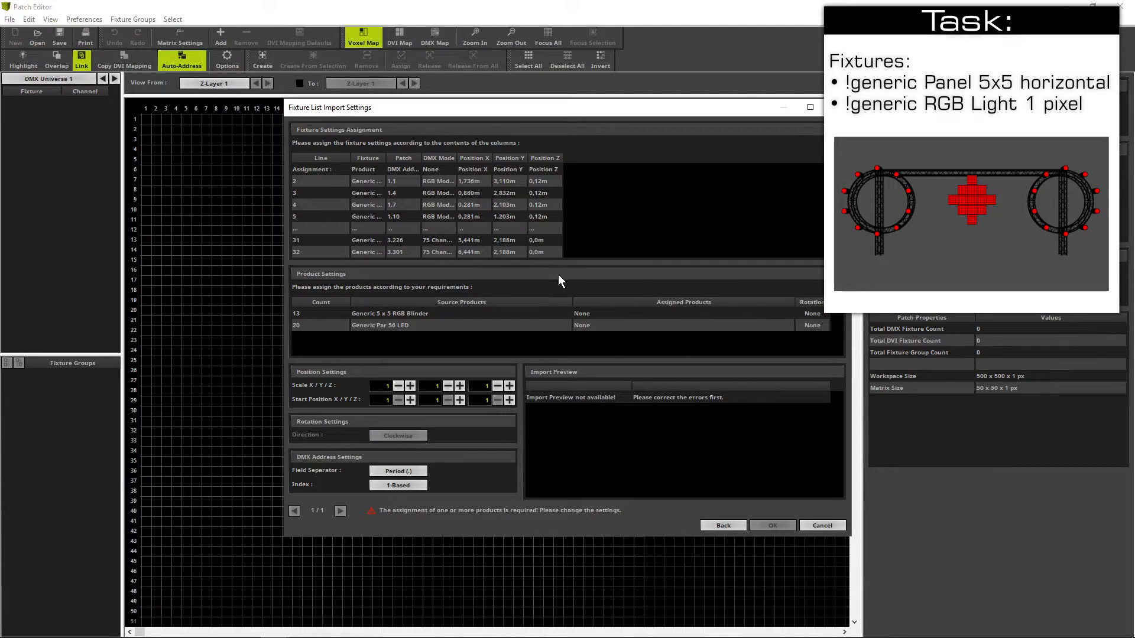
mouse_move(590, 313)
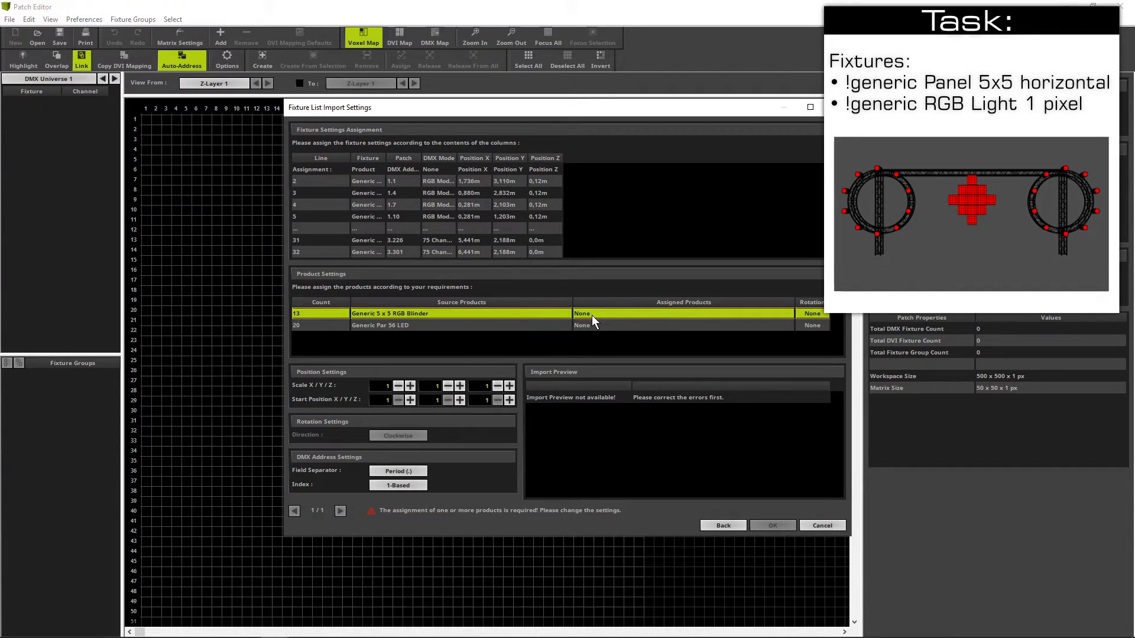
Give the 5 x 5 RGB Blinders the DMX product '!generic Panel 5x5 horizontal', found by searching '5x'
left_click(582, 314)
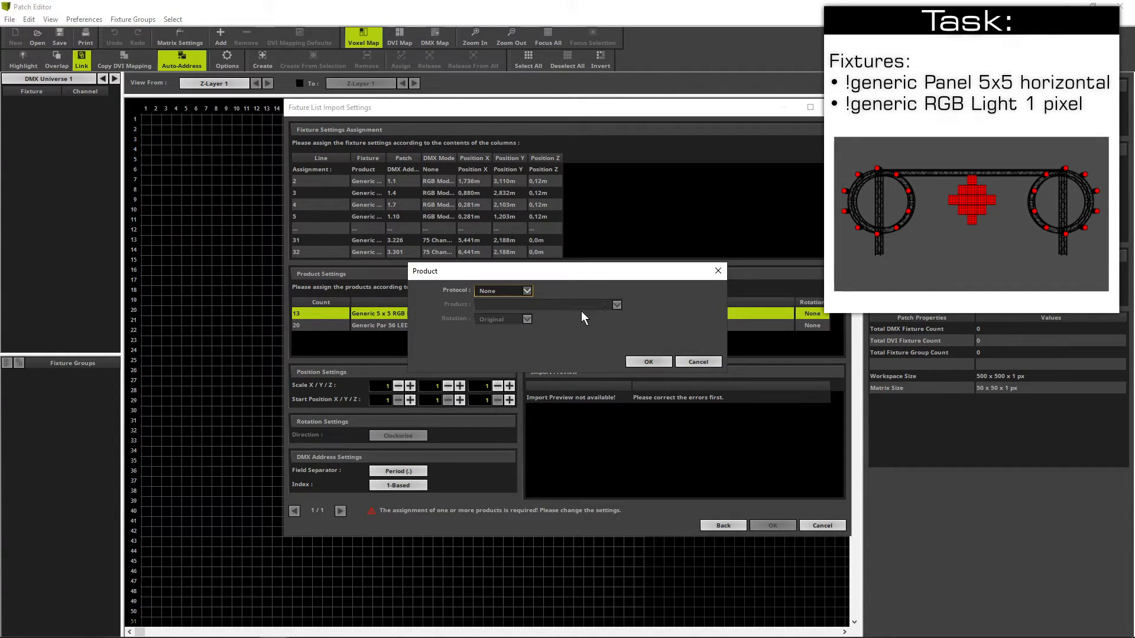
left_click(503, 290)
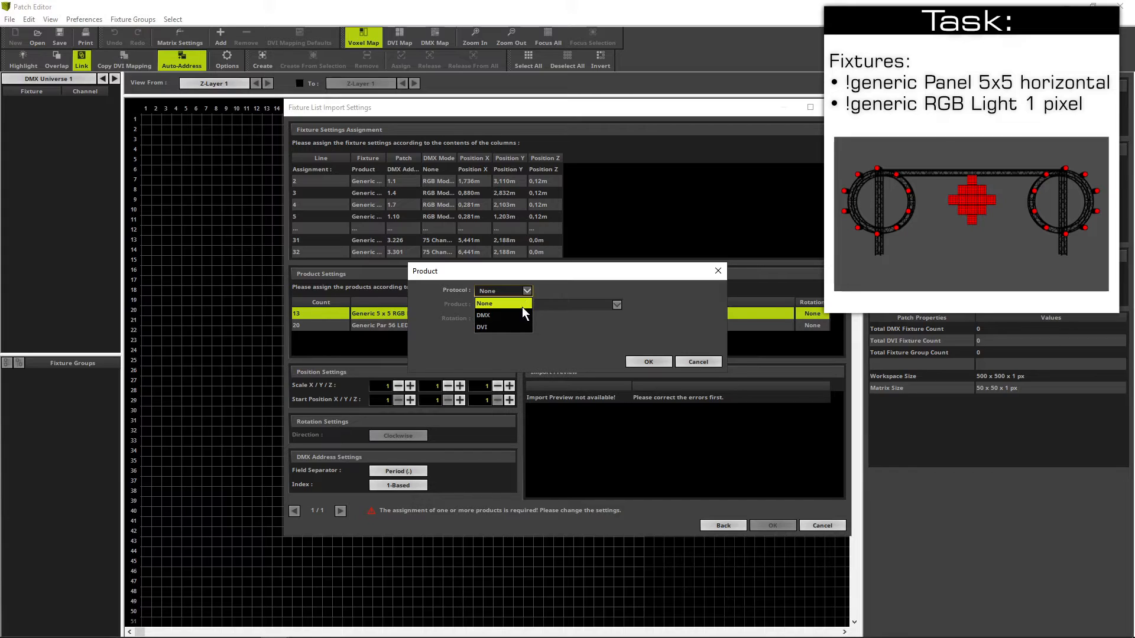
left_click(483, 315)
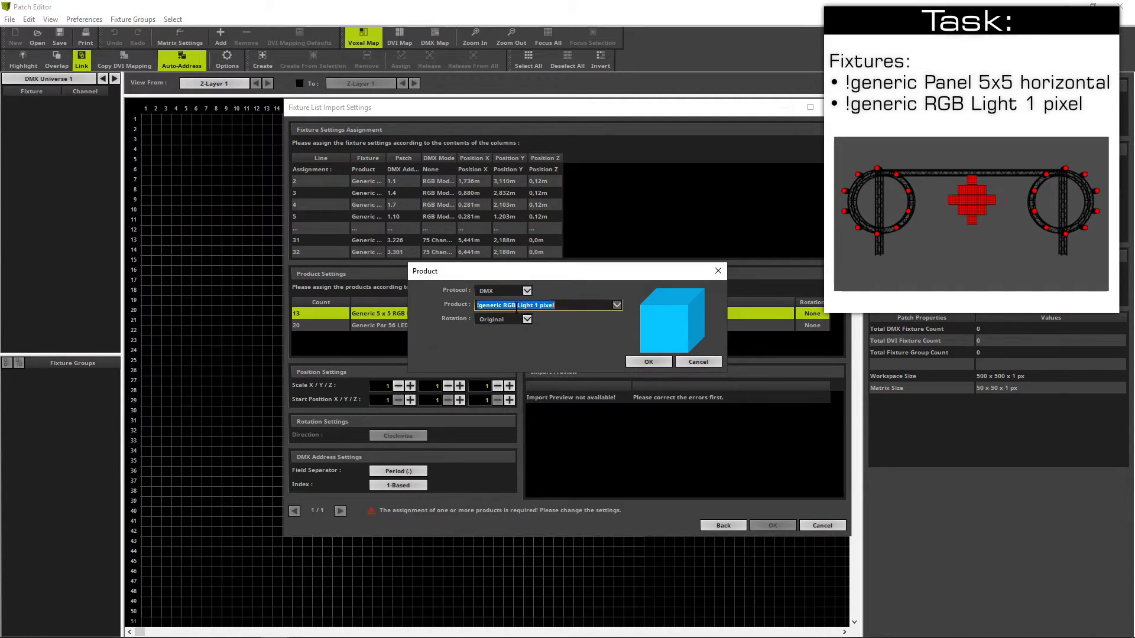
type("5x5 horizontal")
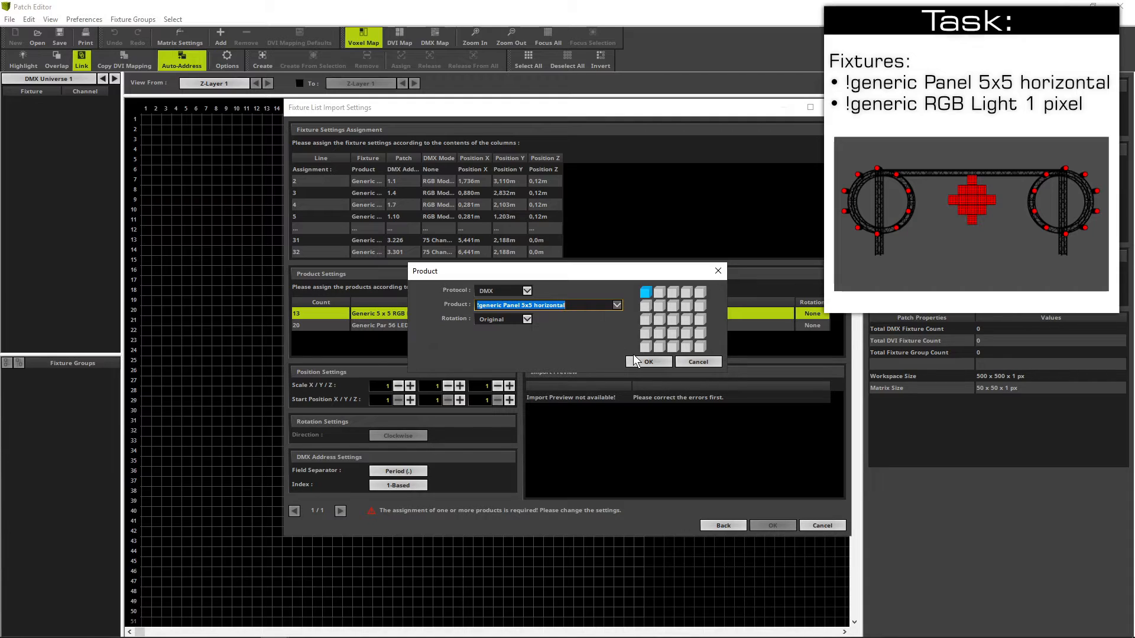
left_click(648, 361)
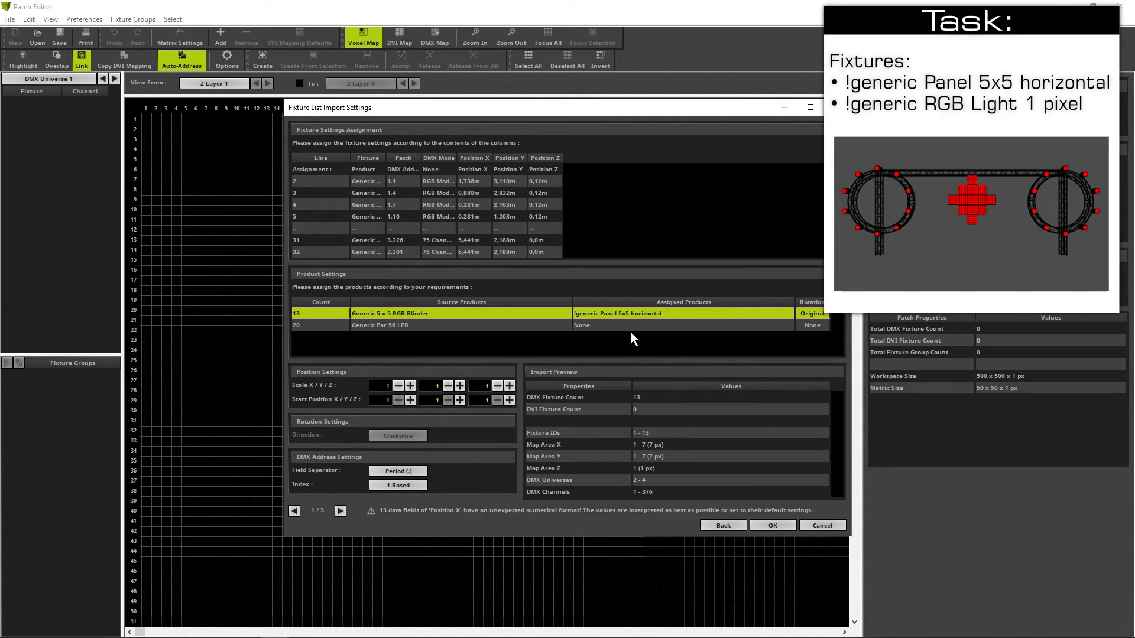
mouse_move(630, 331)
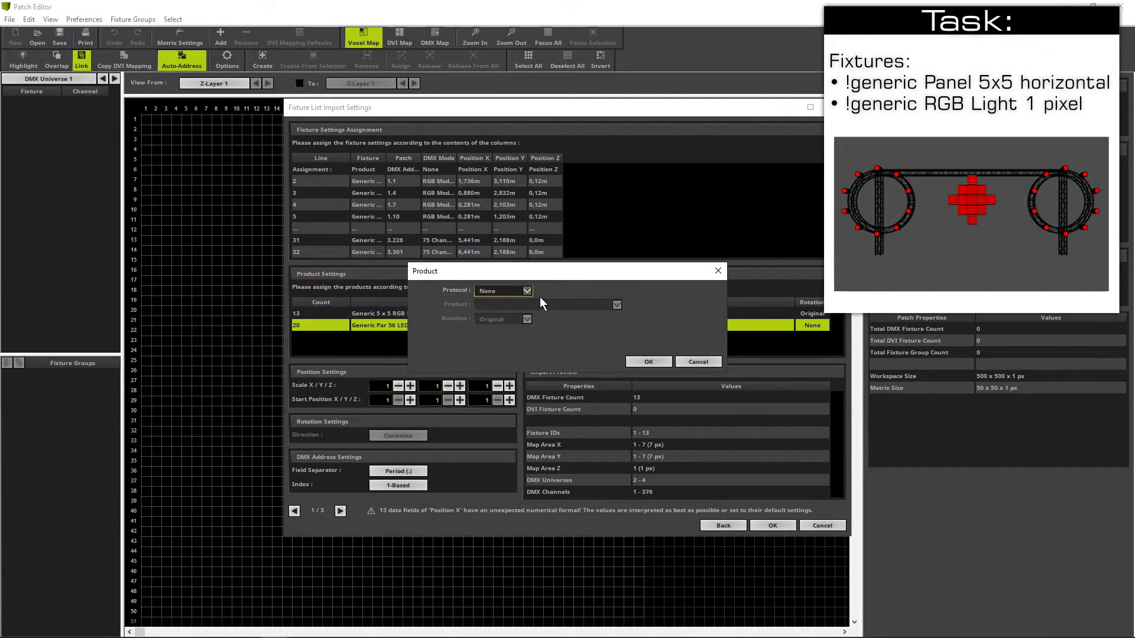
Give the Par 56 LED fixtures the DMX product '!generic RGB Light 1 pixel'
left_click(528, 291)
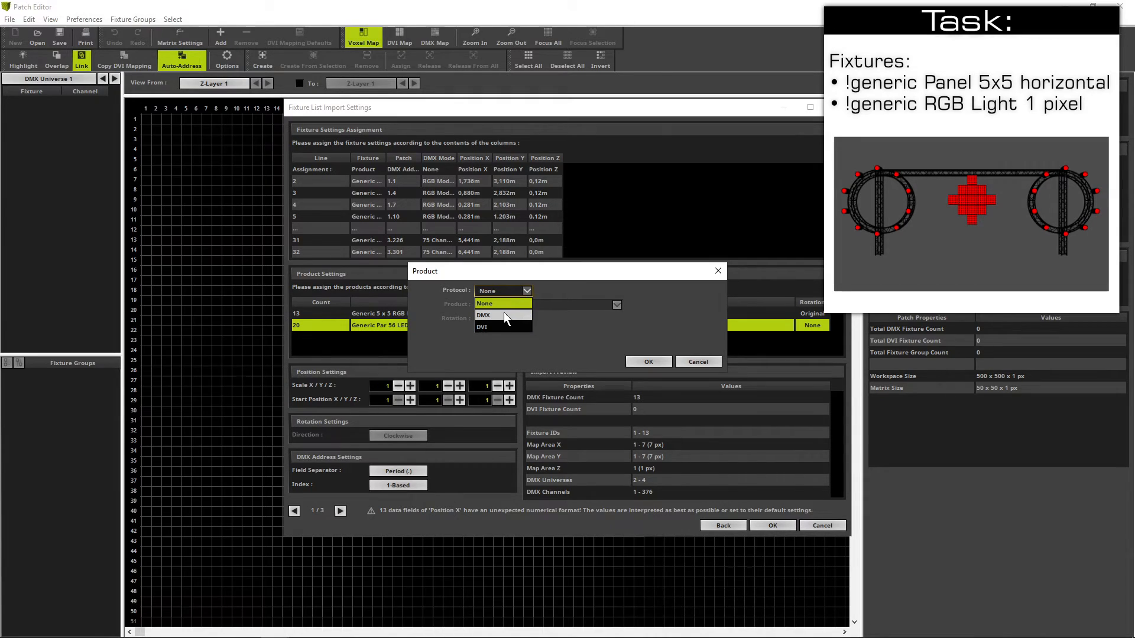
left_click(483, 315)
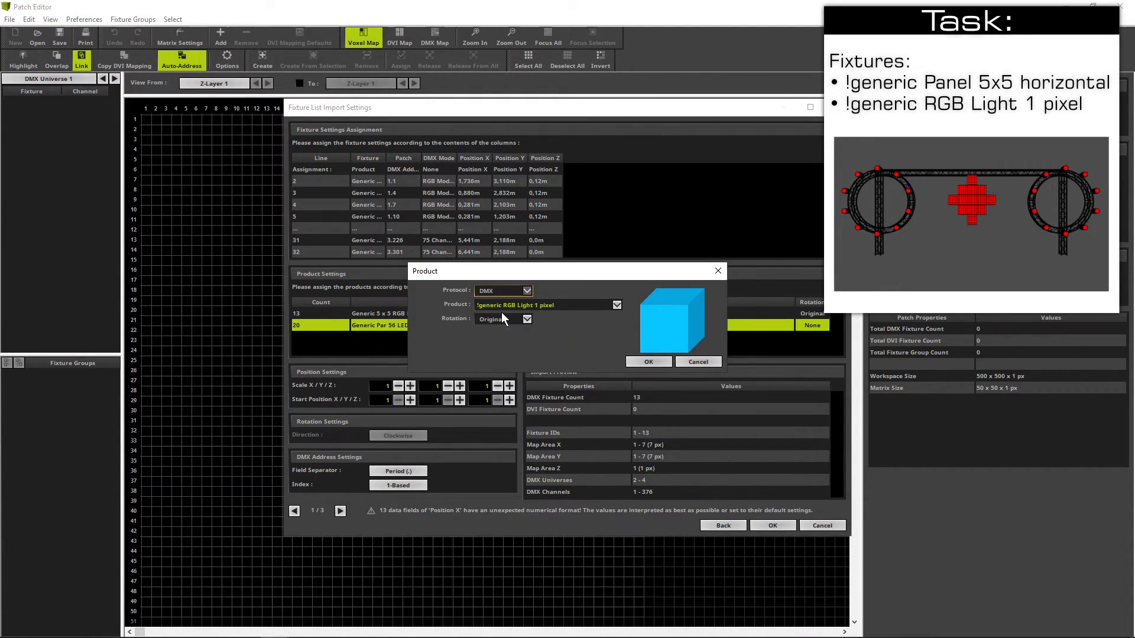
mouse_move(637, 369)
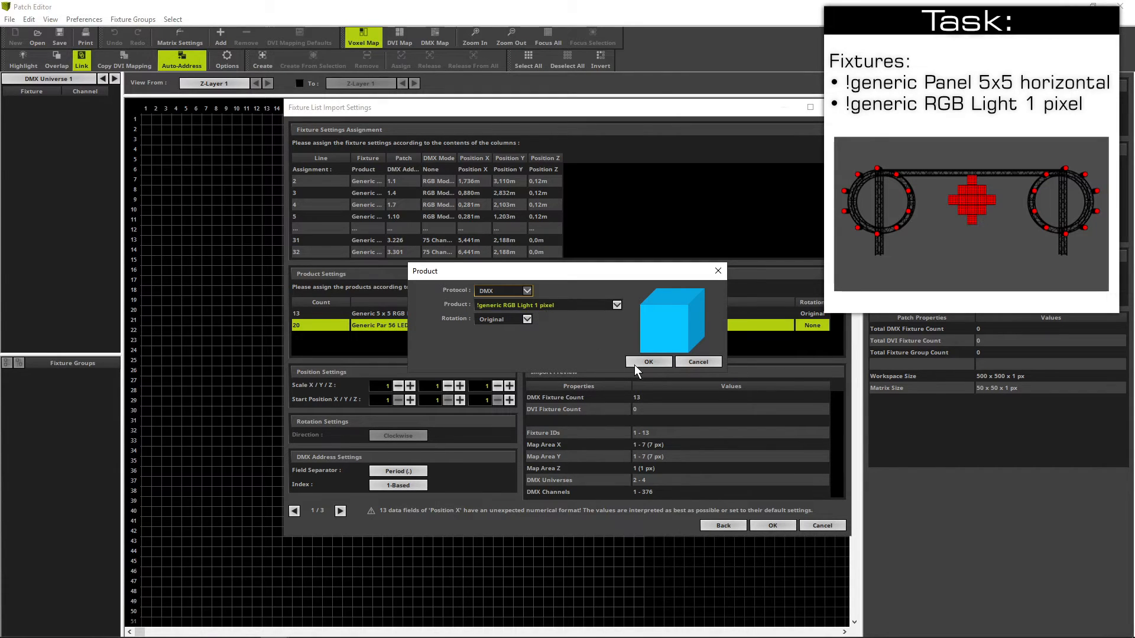
left_click(648, 361)
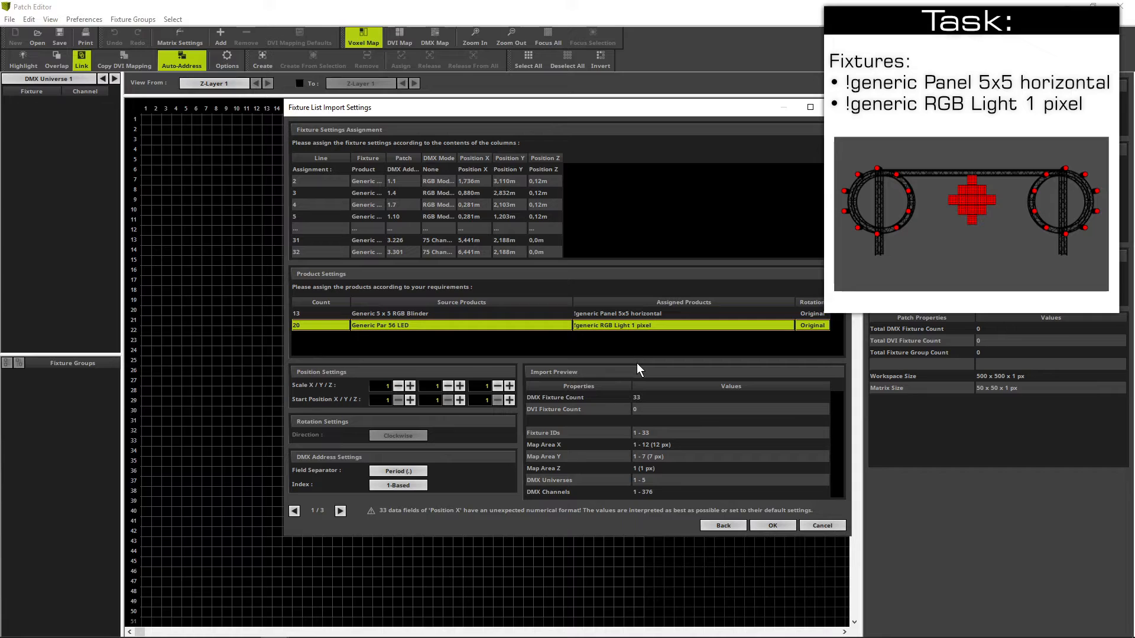
mouse_move(651, 403)
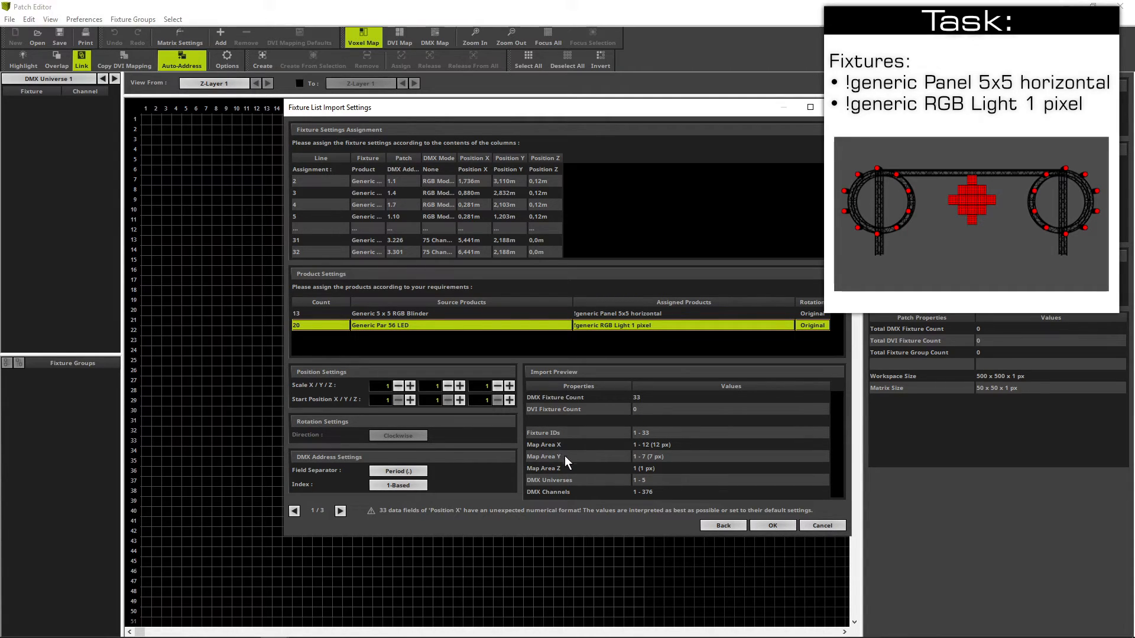
mouse_move(649, 474)
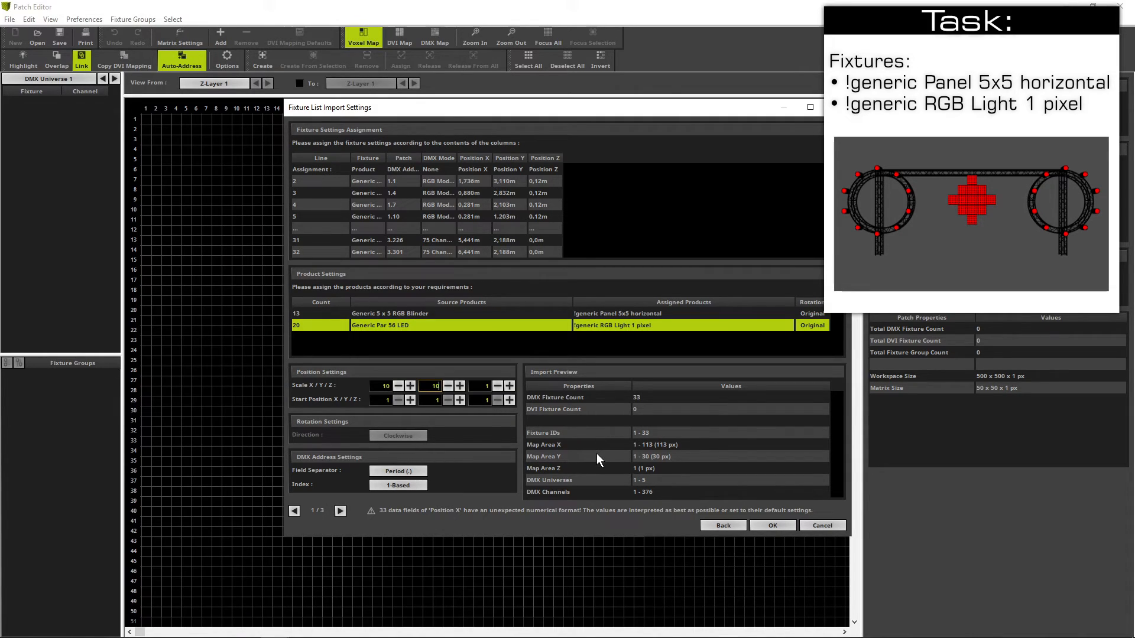
mouse_move(638, 468)
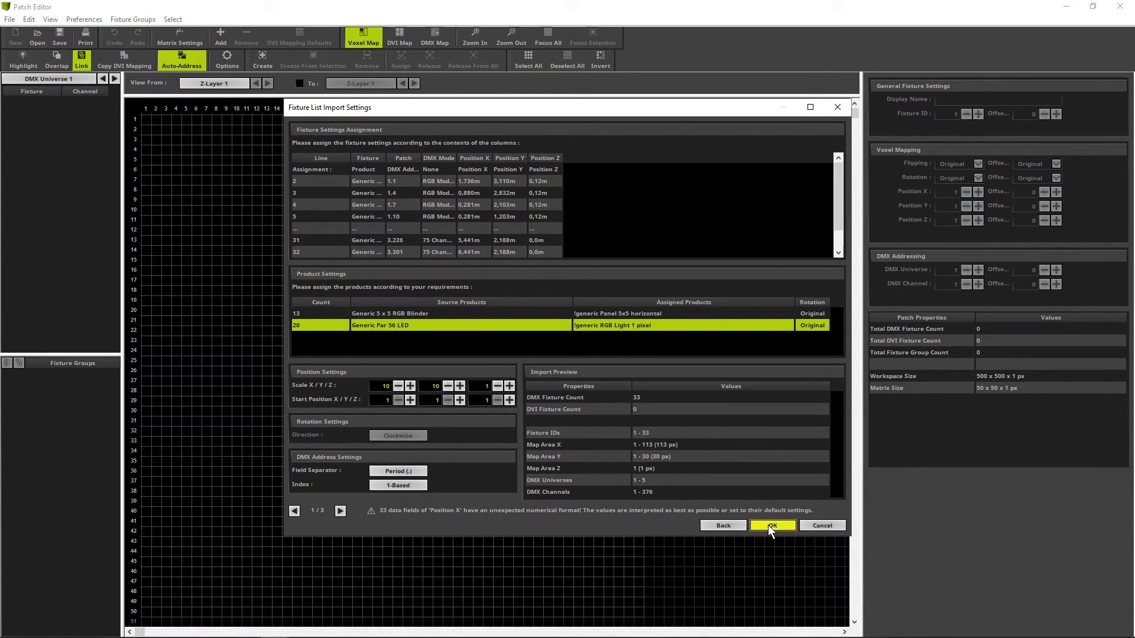
Complete the import of 33 fixtures with X and Y scale 10 (113 × 30 px)
left_click(771, 525)
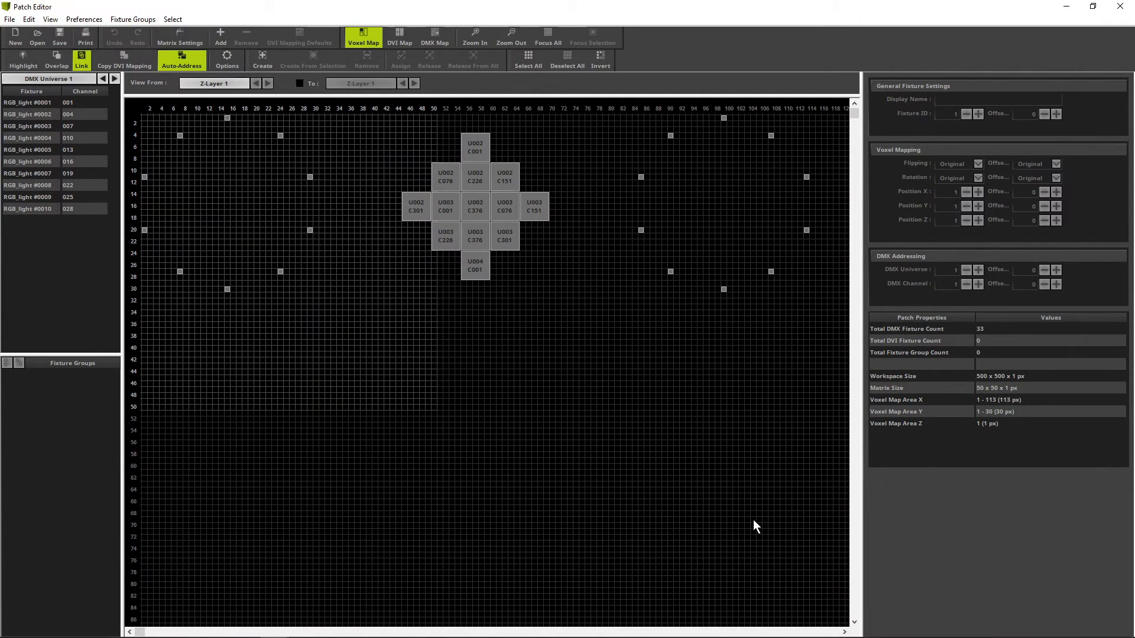
mouse_move(244, 172)
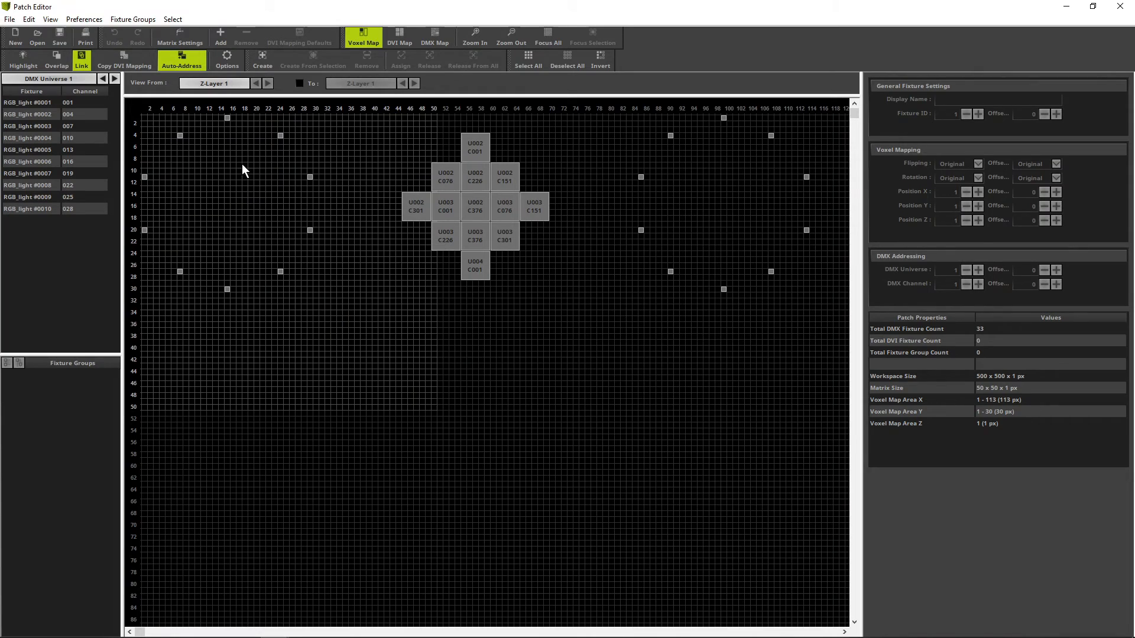
In Matrix Settings, use Match Voxel Map Area to resize the matrix to 113 × 30 × 1
left_click(179, 38)
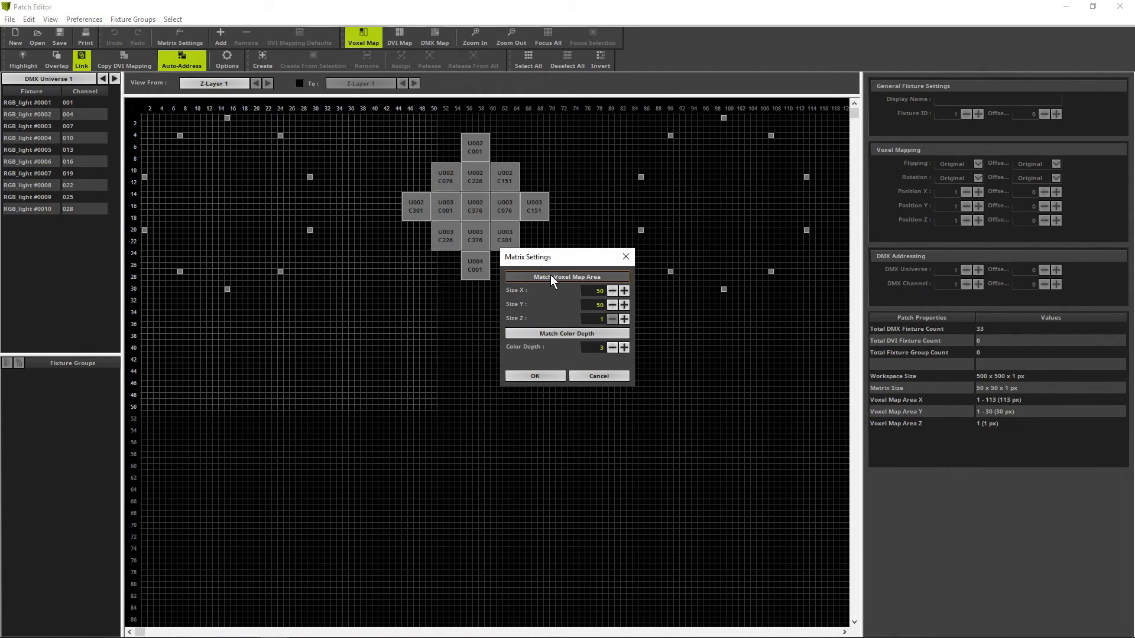
mouse_move(567, 277)
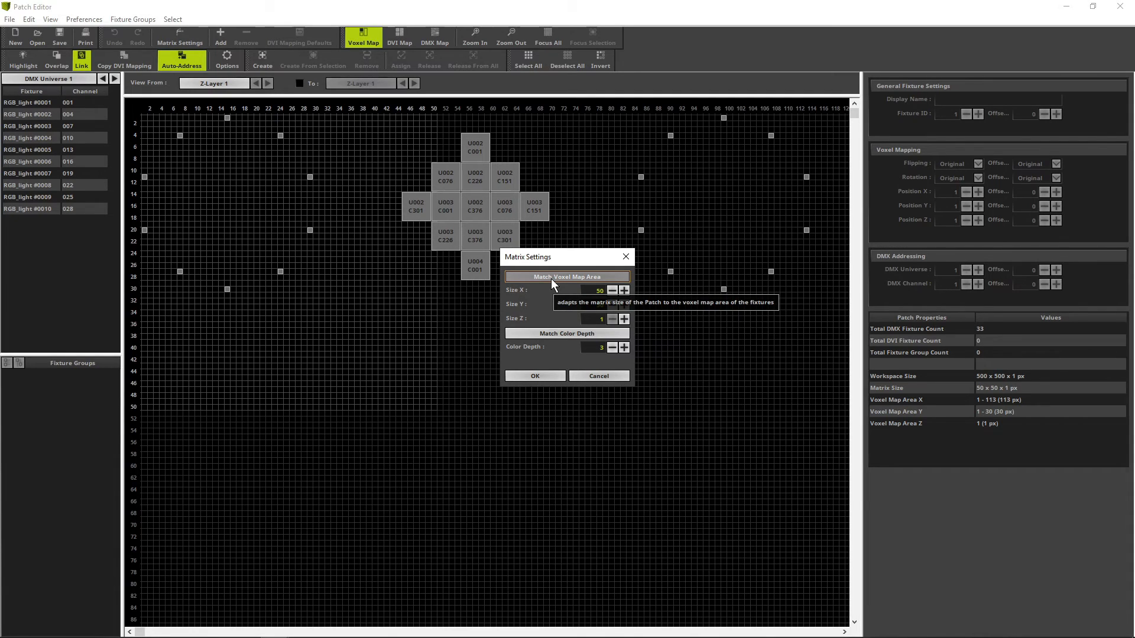
left_click(567, 277)
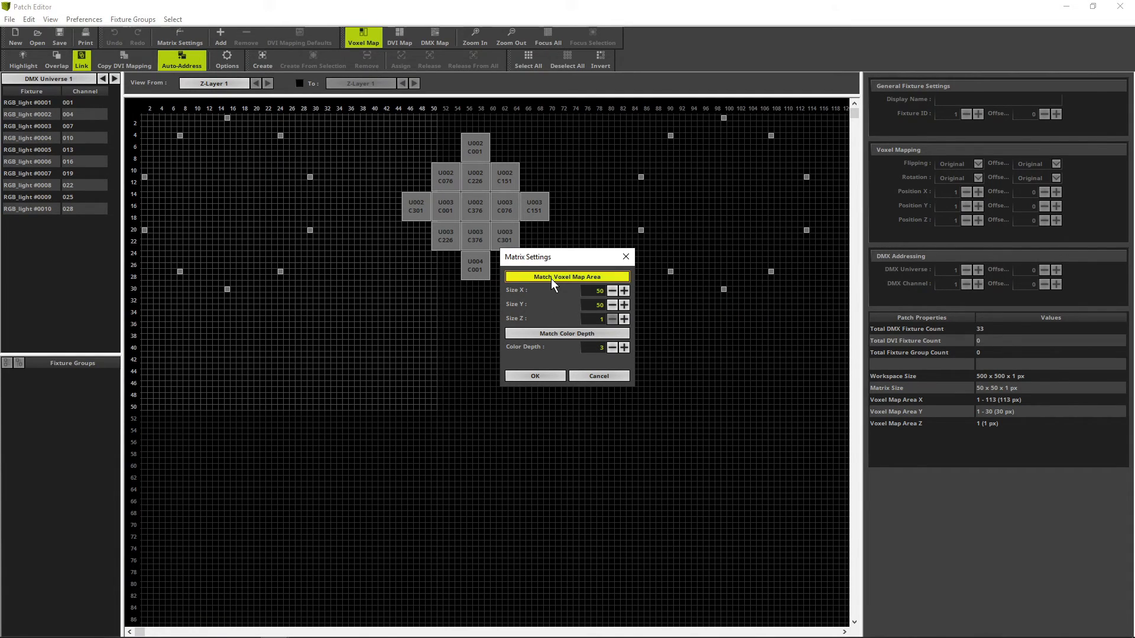
left_click(567, 277)
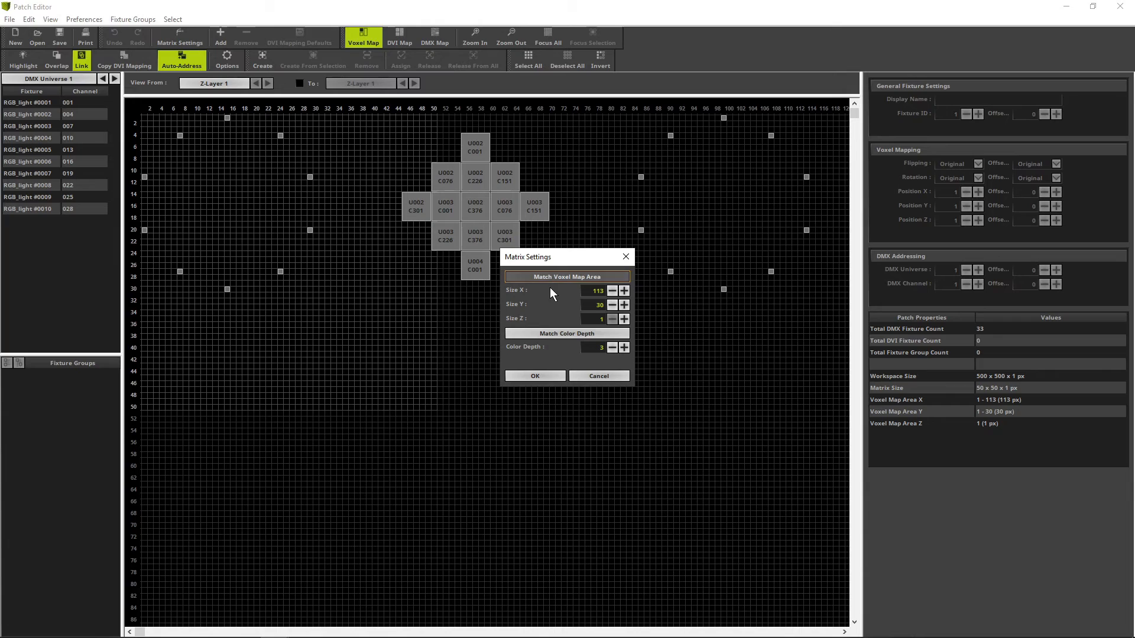
left_click(534, 376)
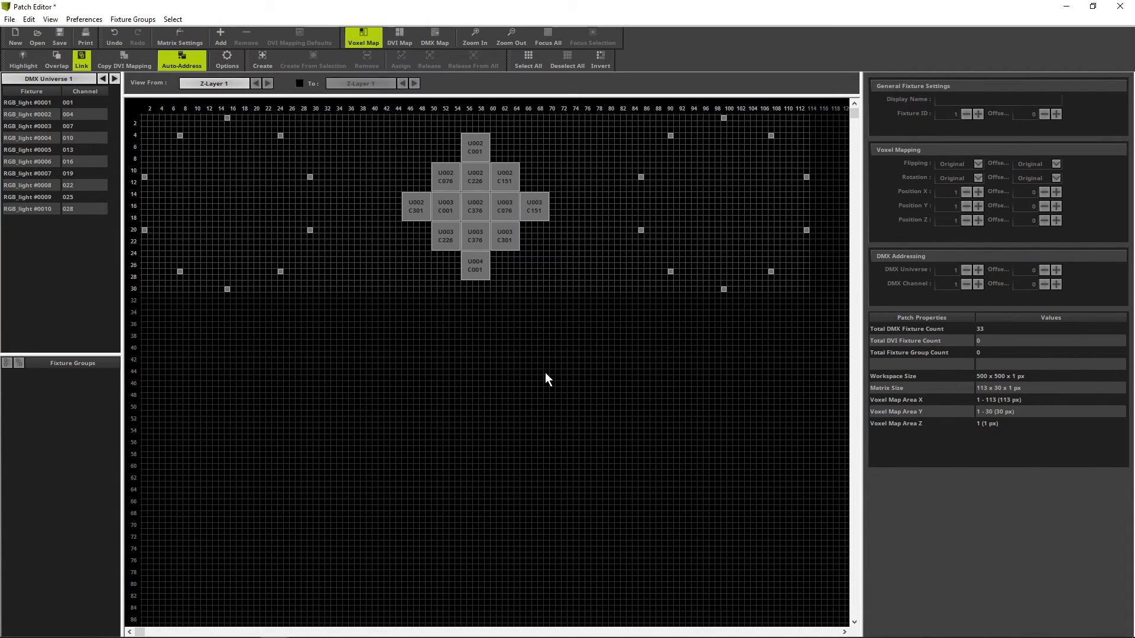
mouse_move(1076, 33)
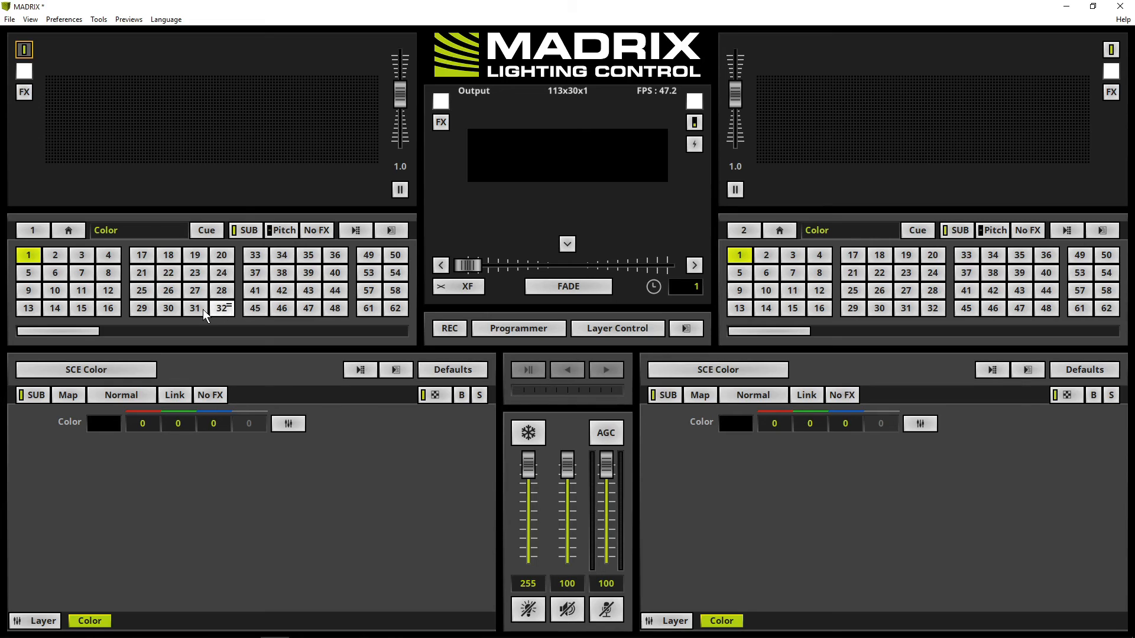
Load SCE Plasma on the left deck and SCE Clouds on the right deck
left_click(85, 369)
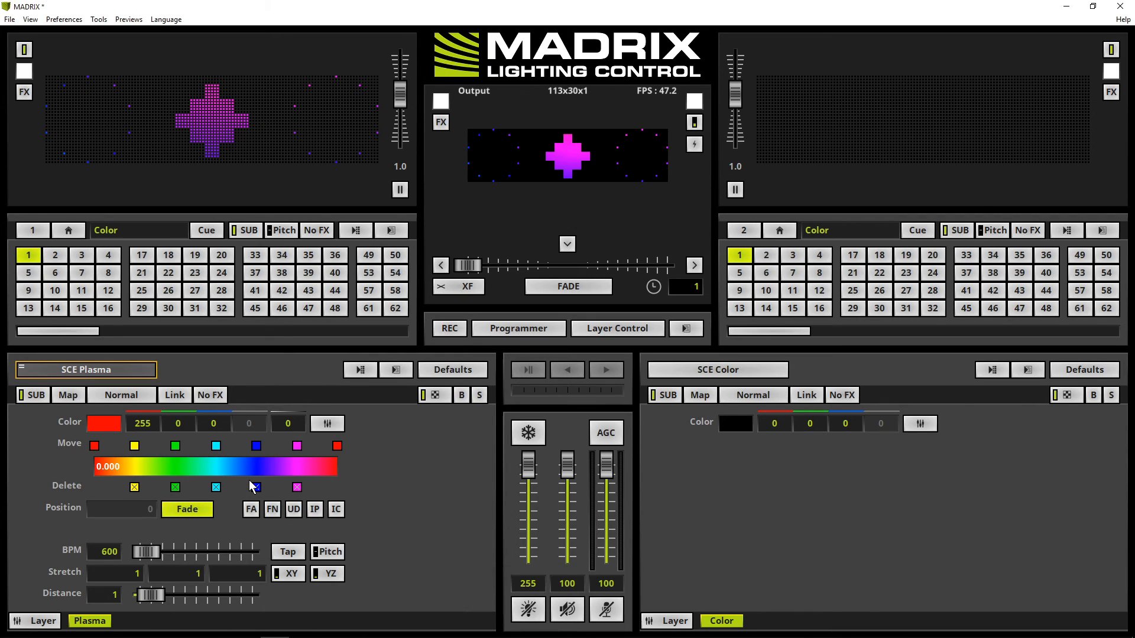
left_click(717, 370)
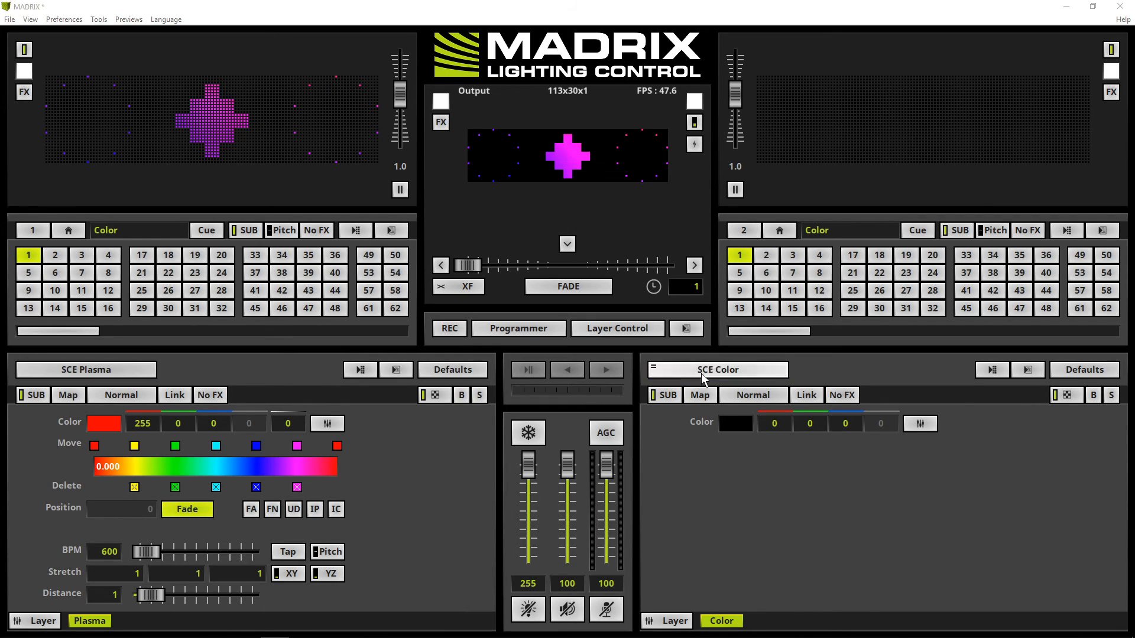
left_click(715, 369)
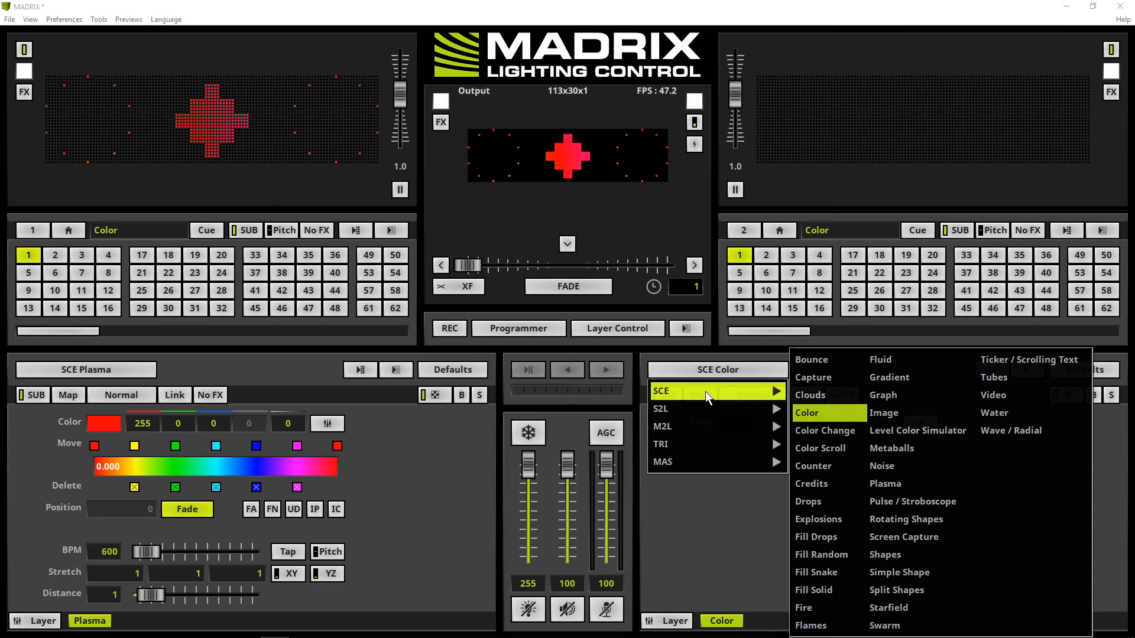
left_click(809, 394)
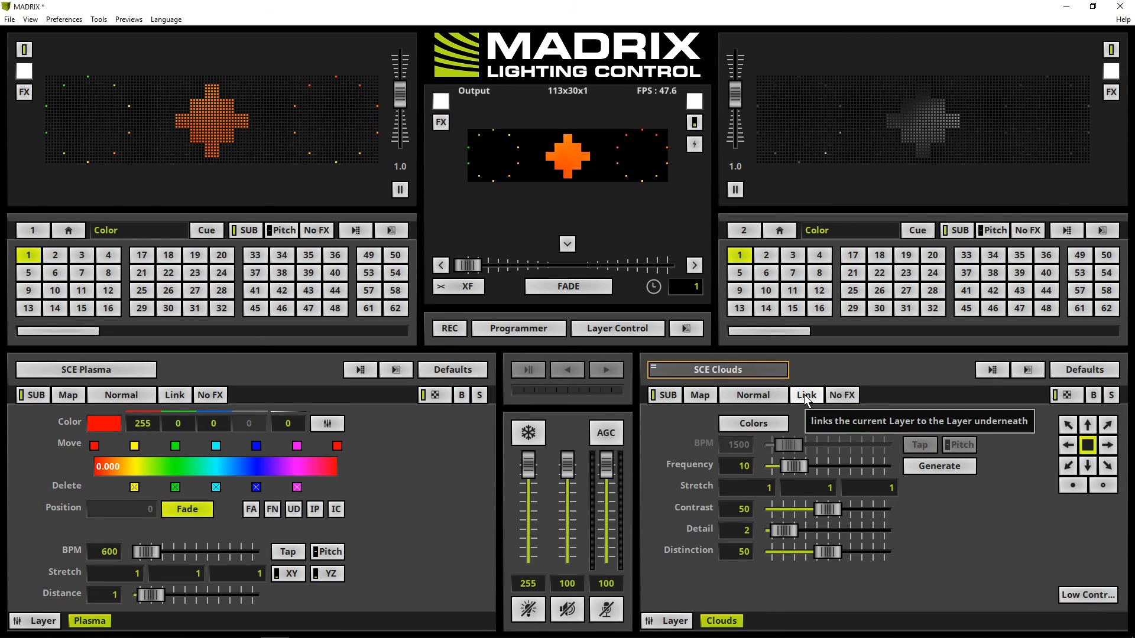